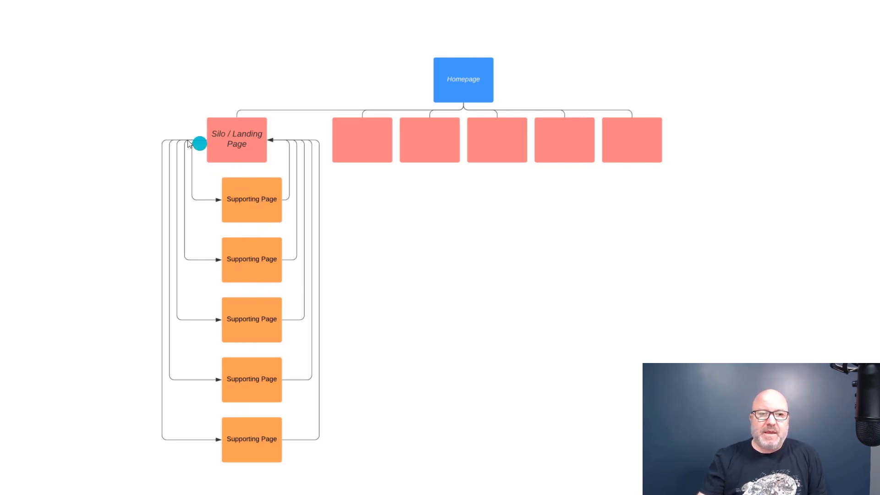
mouse_move(259, 179)
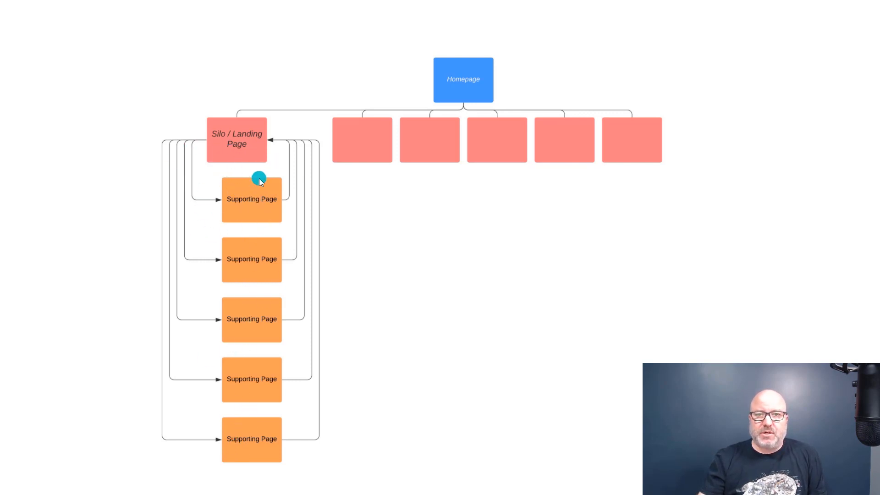
mouse_move(245, 145)
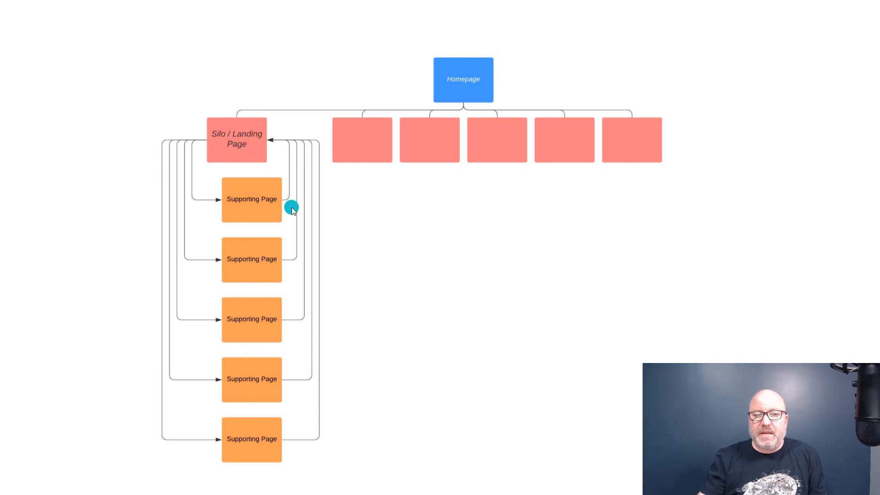
mouse_move(244, 132)
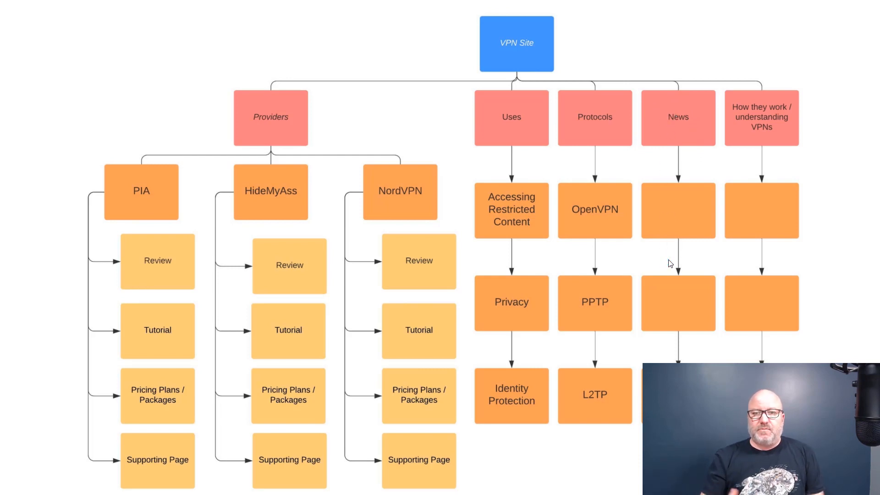
mouse_move(693, 182)
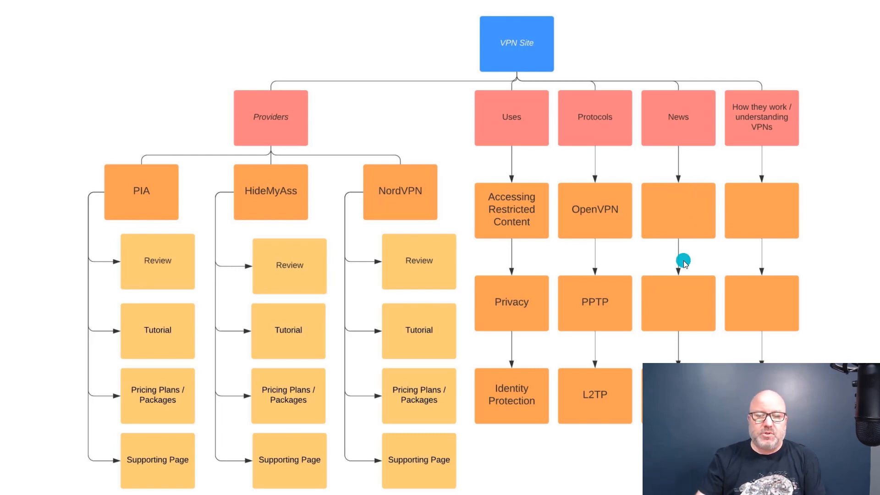
mouse_move(577, 125)
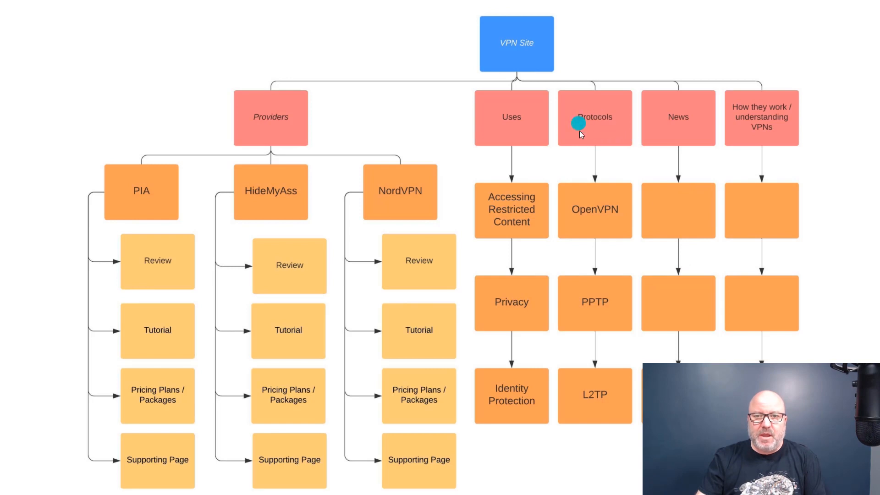
mouse_move(603, 185)
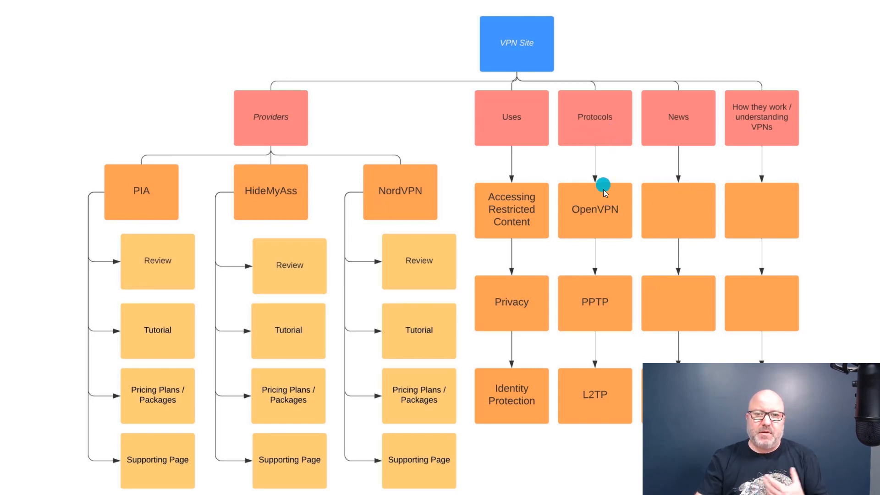
mouse_move(592, 292)
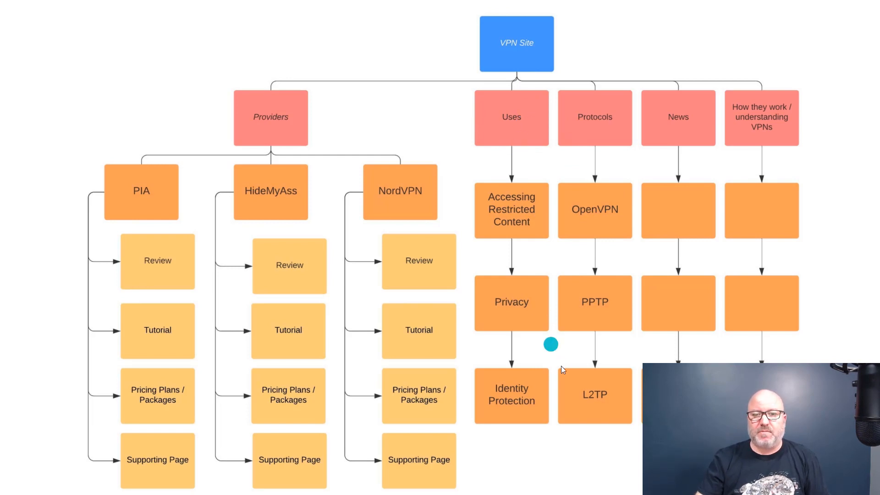
mouse_move(528, 400)
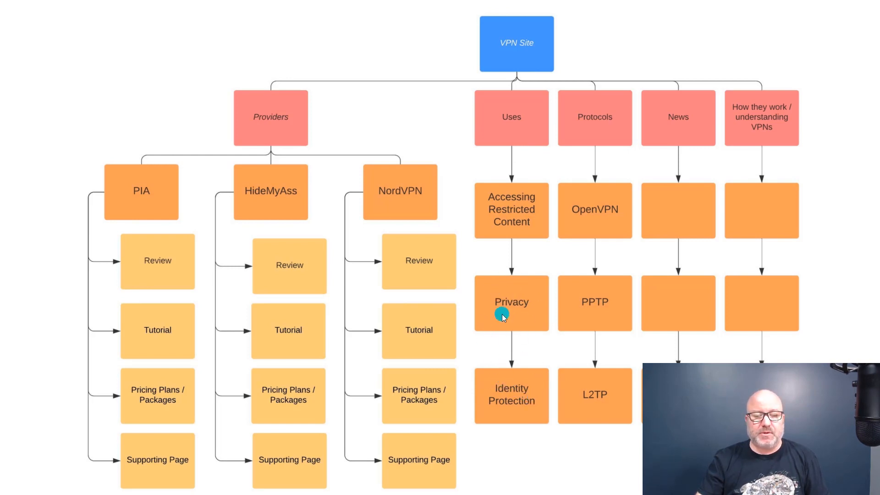
mouse_move(501, 209)
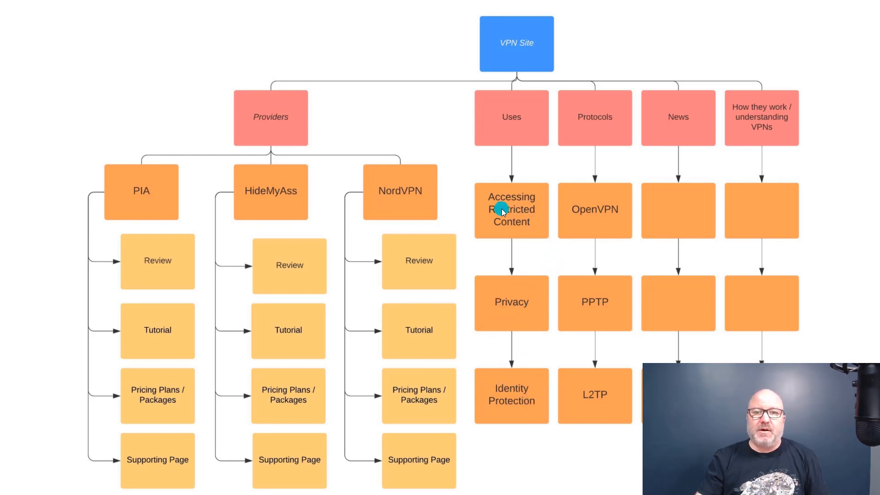
mouse_move(502, 213)
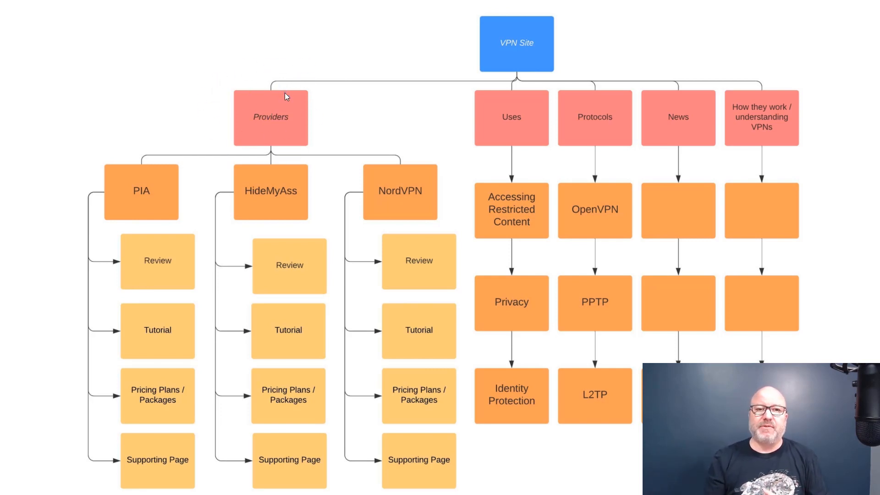
left_click(143, 200)
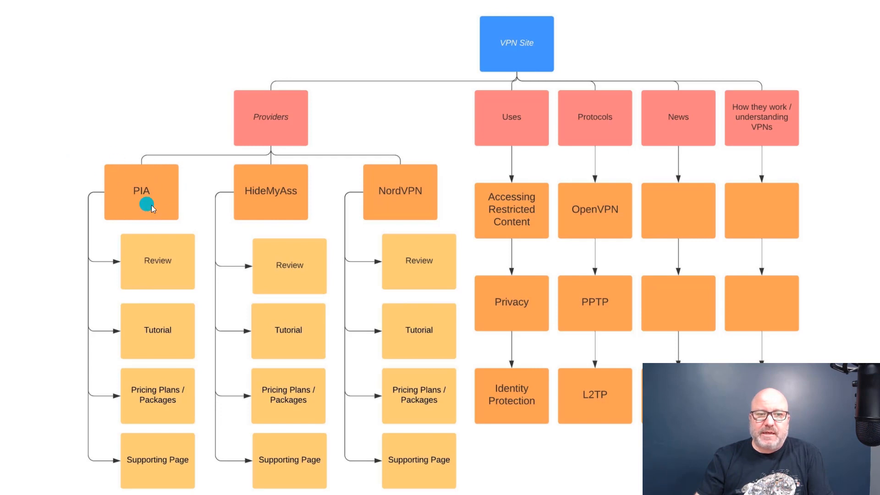
mouse_move(416, 227)
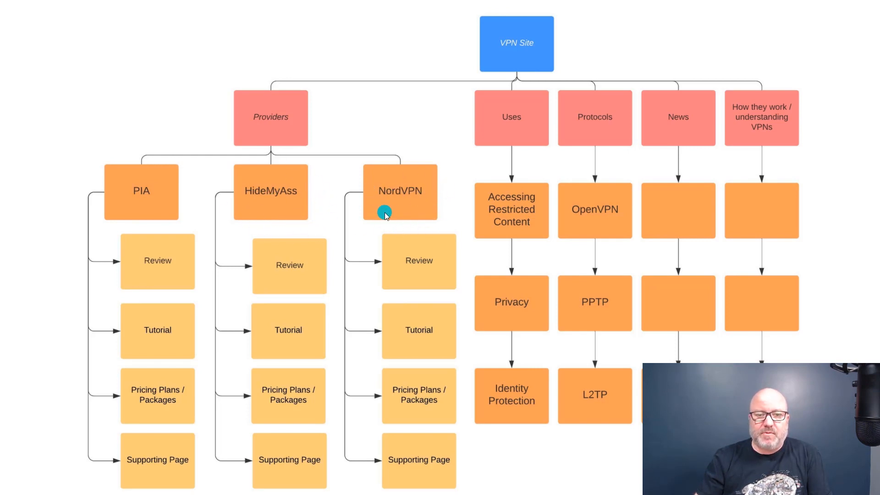
mouse_move(118, 138)
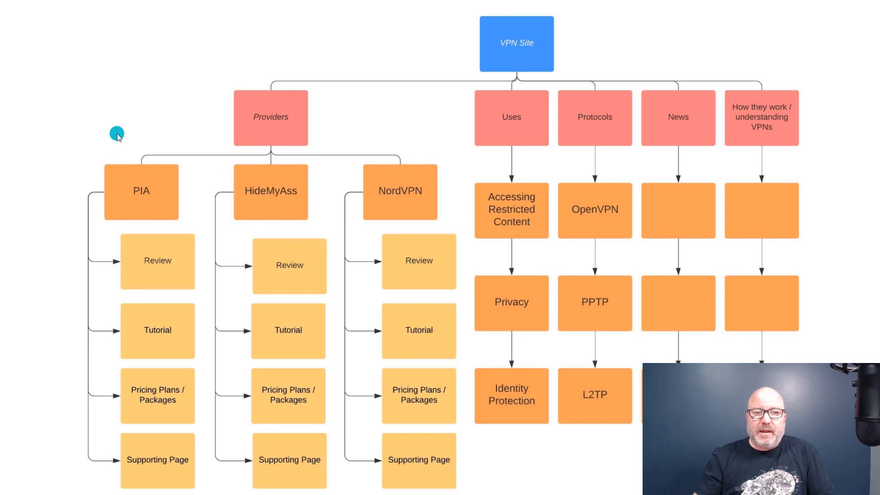
mouse_move(143, 233)
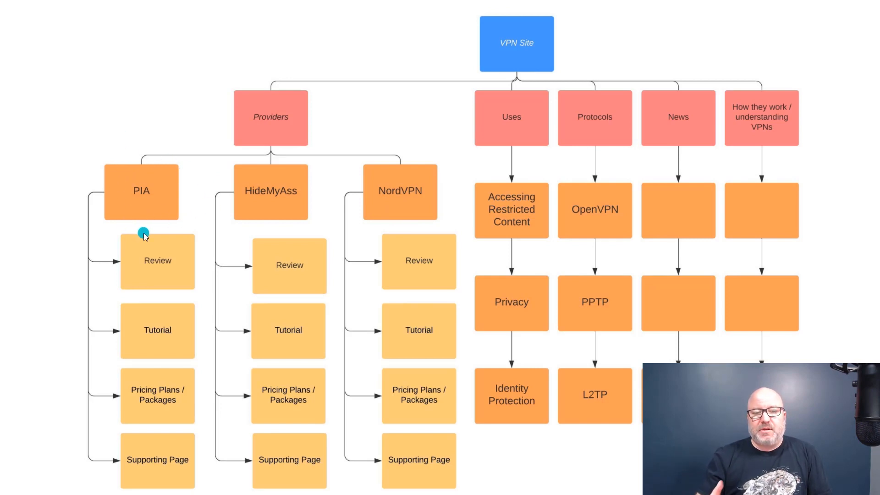
mouse_move(145, 236)
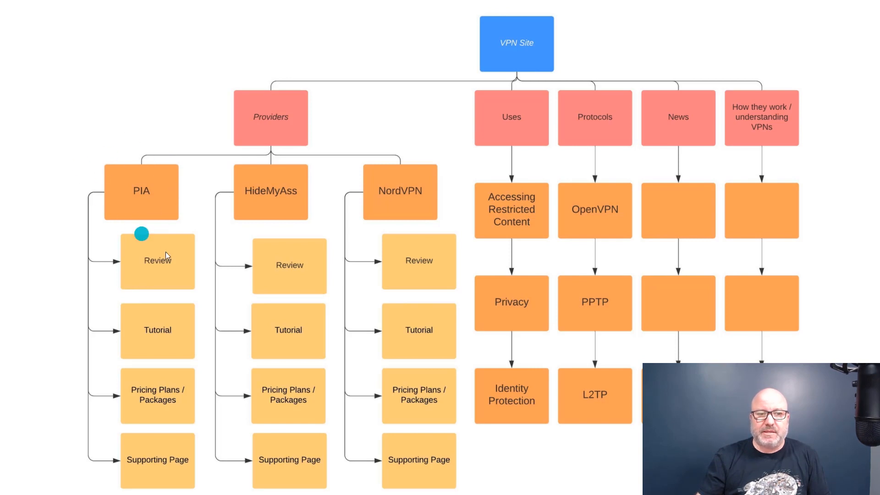
mouse_move(153, 178)
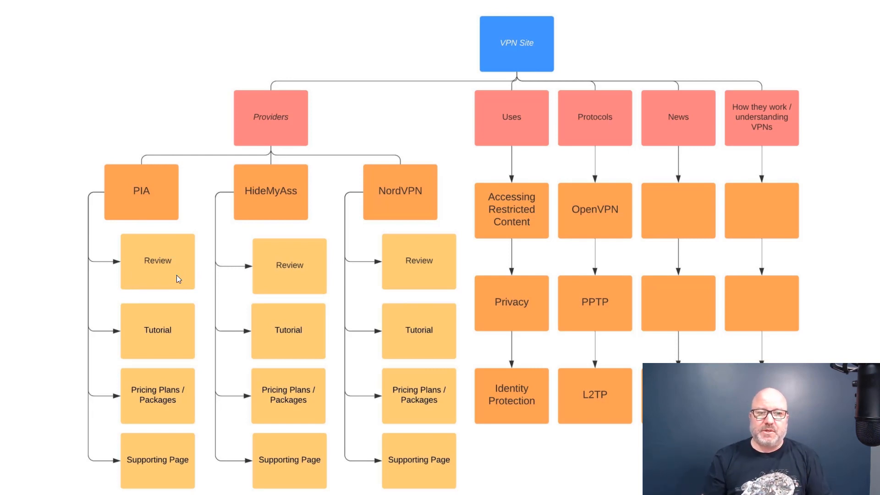
left_click(169, 348)
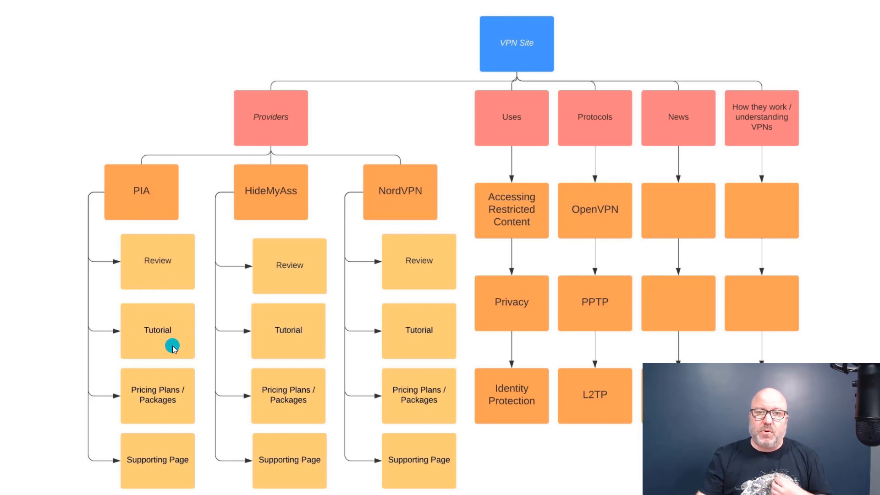
mouse_move(152, 330)
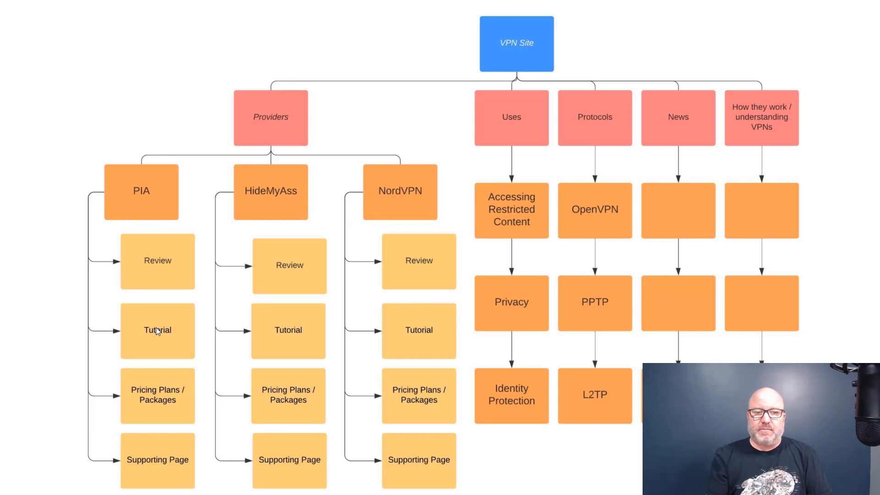
left_click(165, 413)
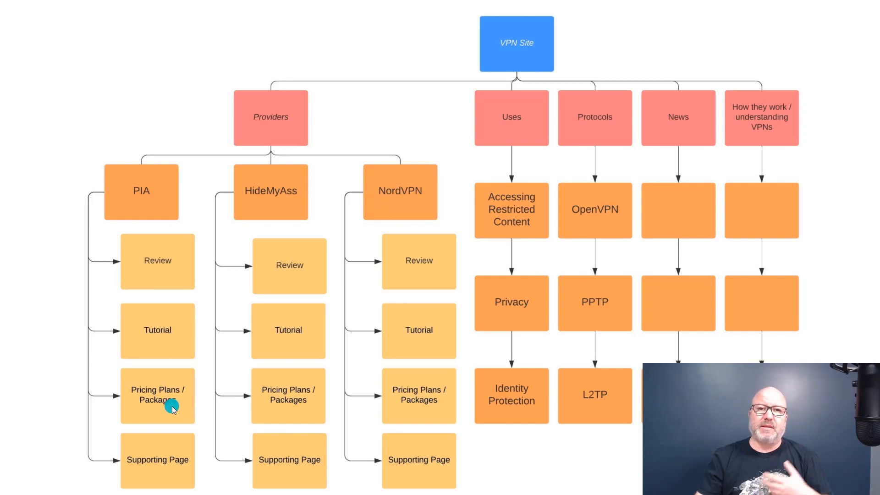
mouse_move(298, 181)
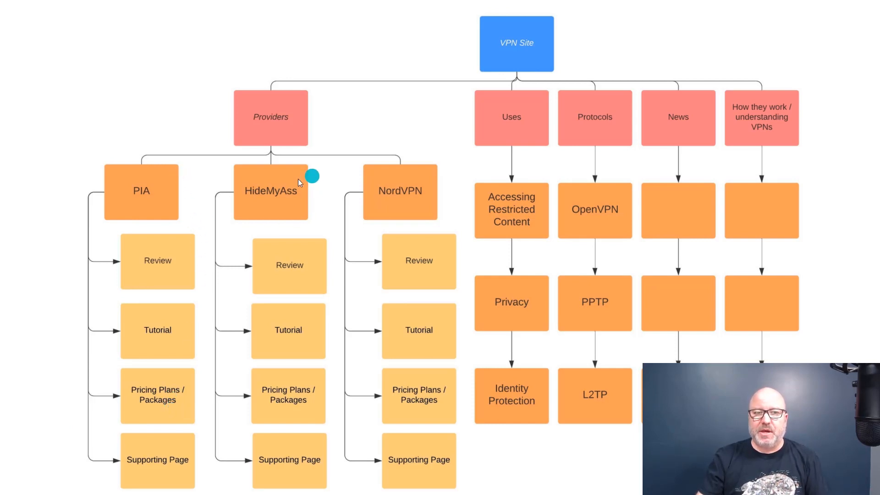
mouse_move(195, 150)
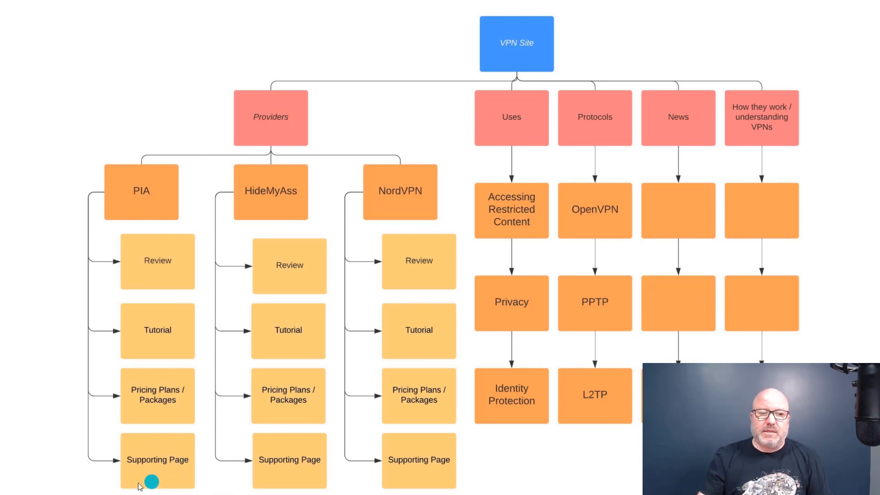
mouse_move(315, 432)
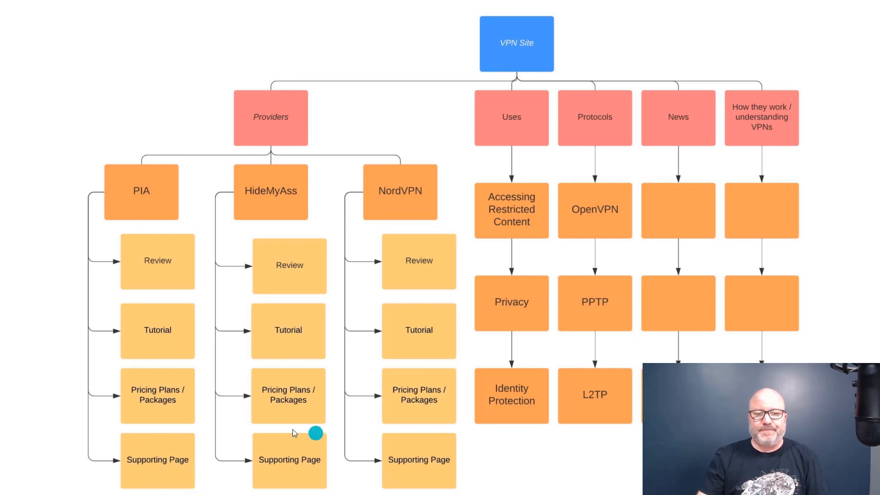
mouse_move(374, 469)
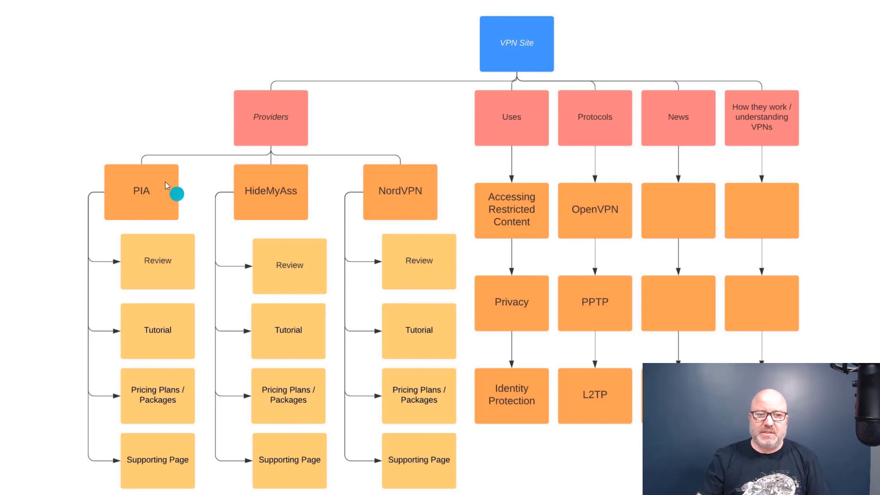
mouse_move(275, 249)
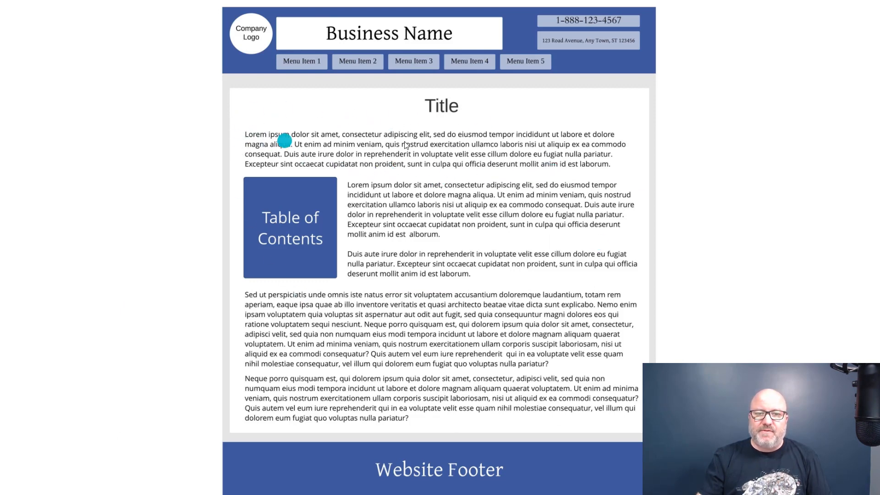
mouse_move(443, 390)
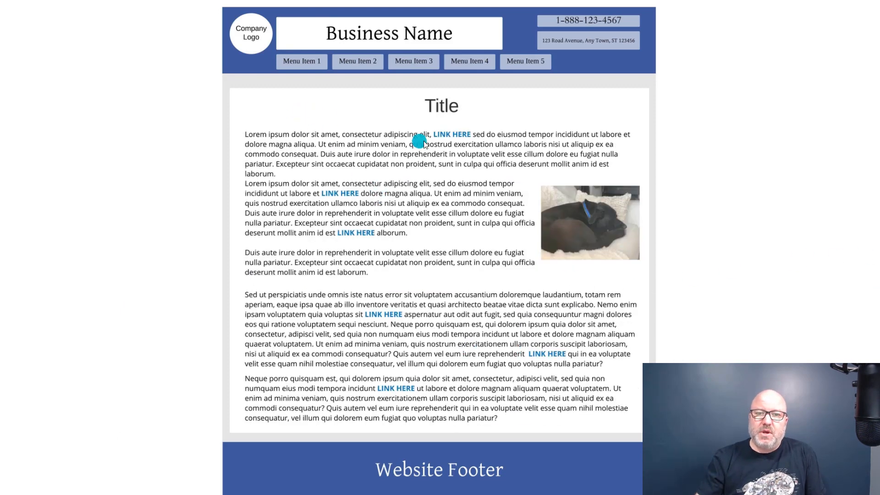
mouse_move(407, 291)
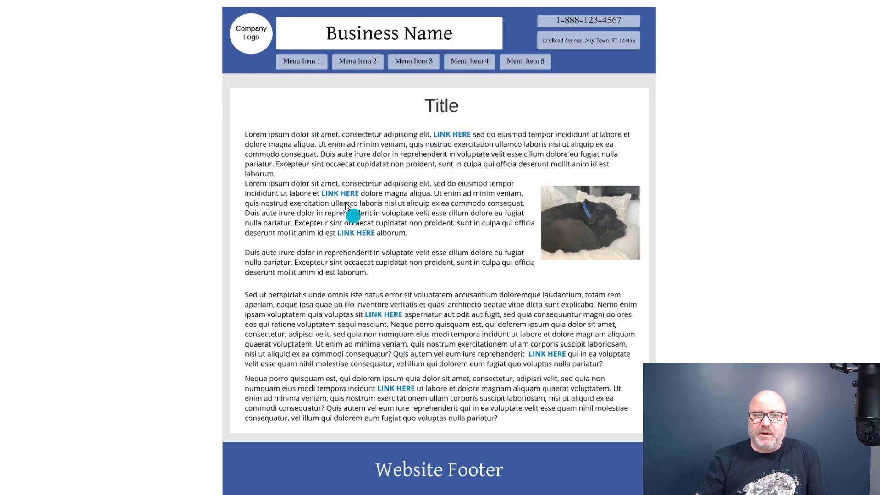
mouse_move(341, 192)
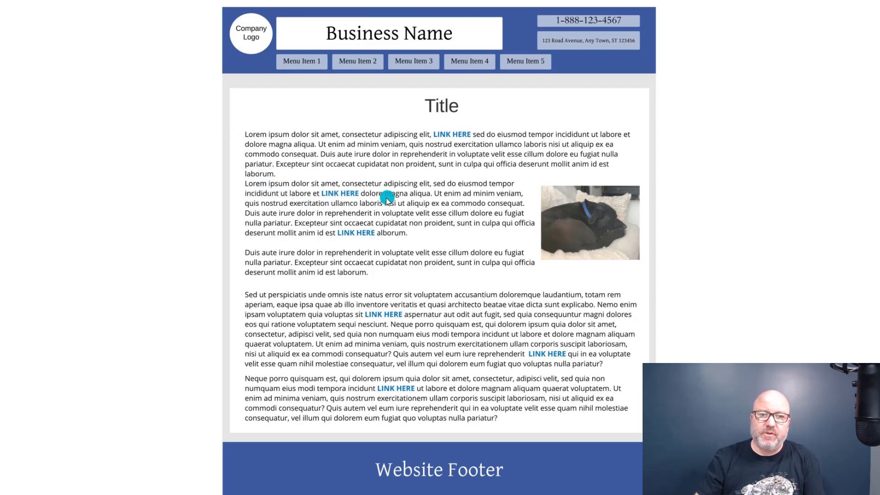
mouse_move(352, 203)
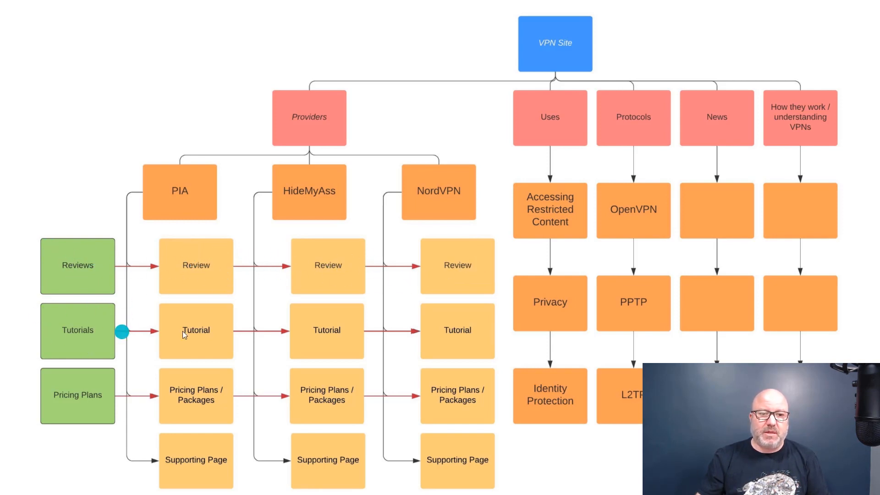
mouse_move(461, 343)
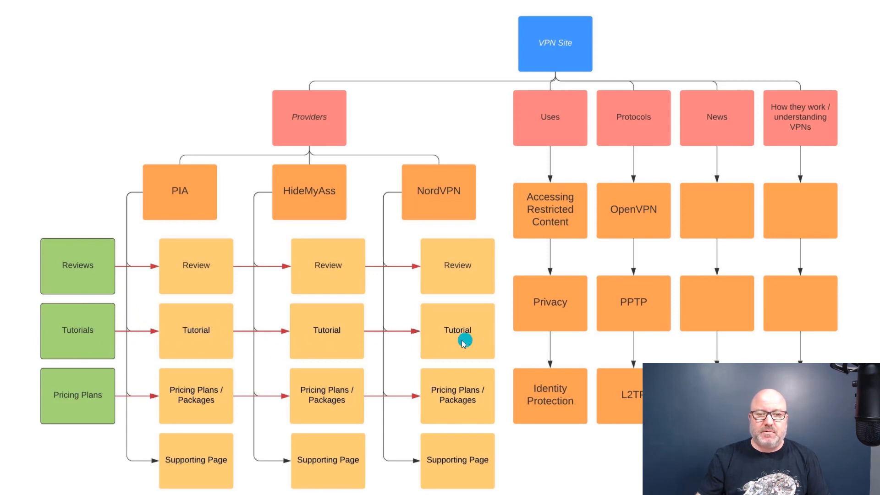
mouse_move(92, 392)
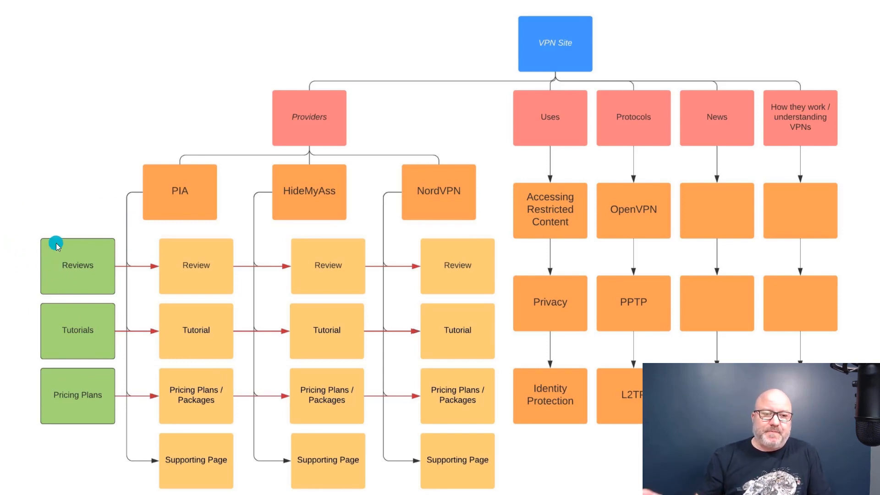
mouse_move(160, 345)
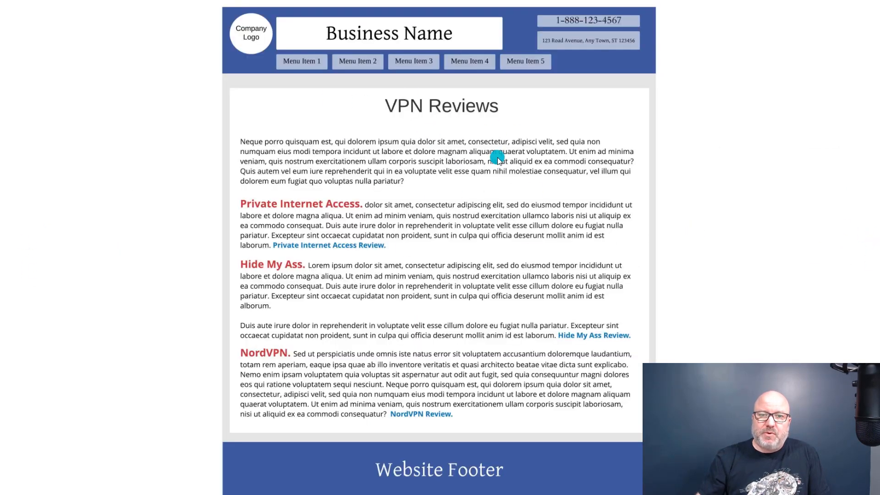
mouse_move(513, 162)
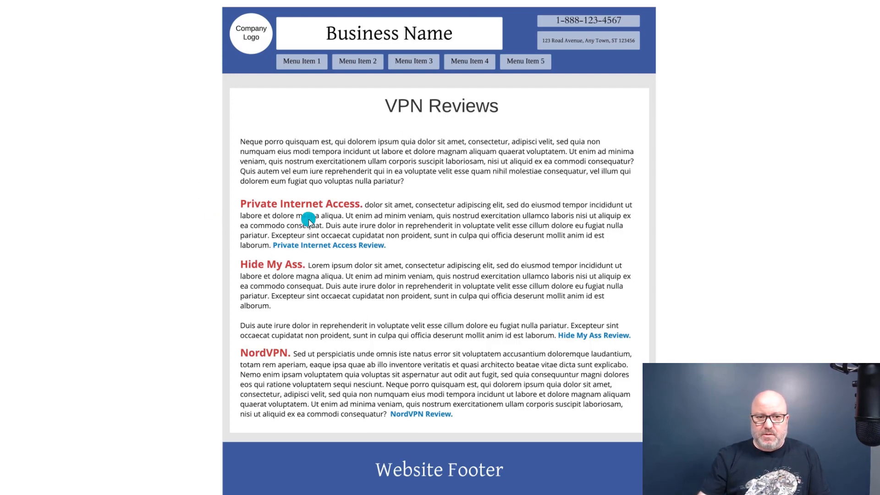
mouse_move(326, 212)
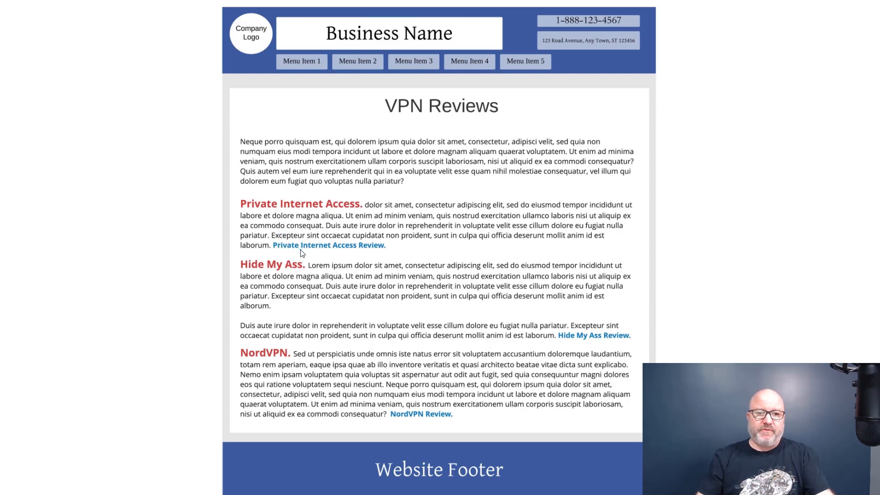
Step: Advance to the VPN Reviews mock page listing Private Internet Access, Hide My Ass and NordVPN review links
left_click(343, 248)
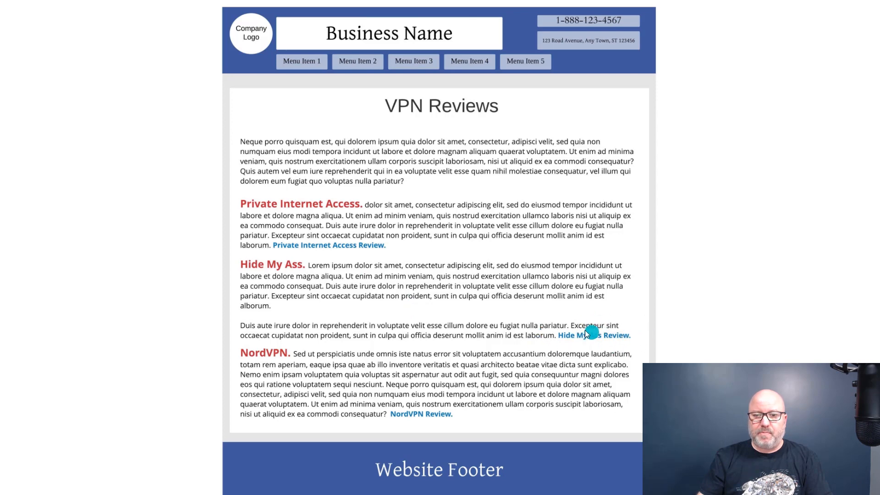
mouse_move(266, 365)
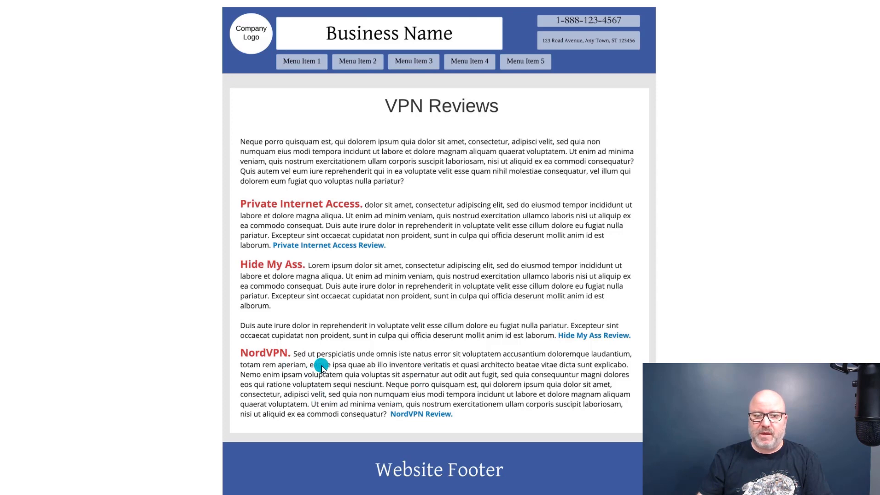
mouse_move(407, 402)
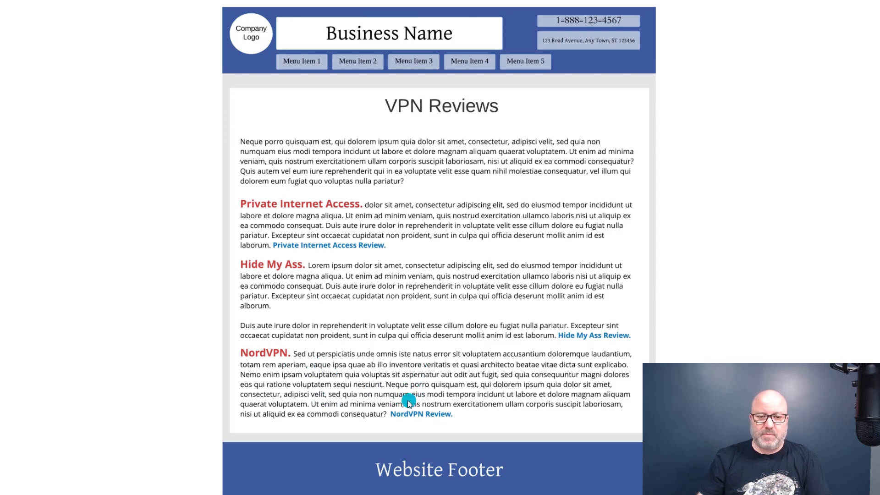
mouse_move(323, 372)
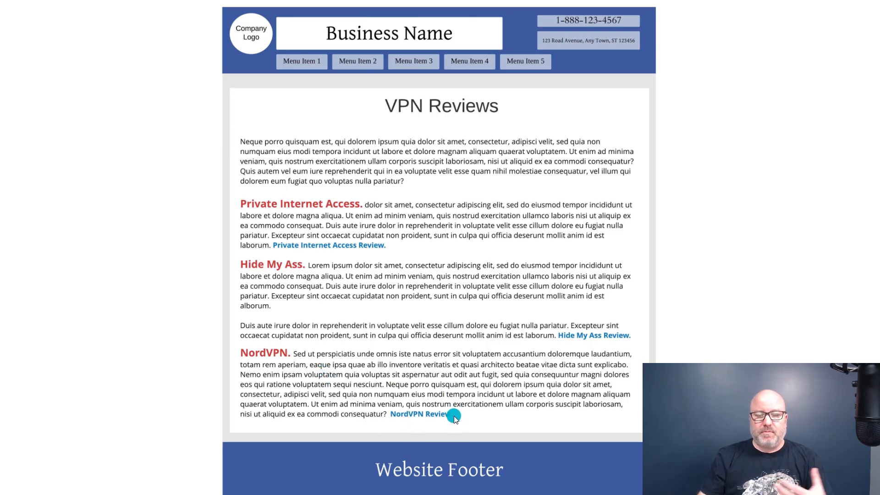
mouse_move(288, 333)
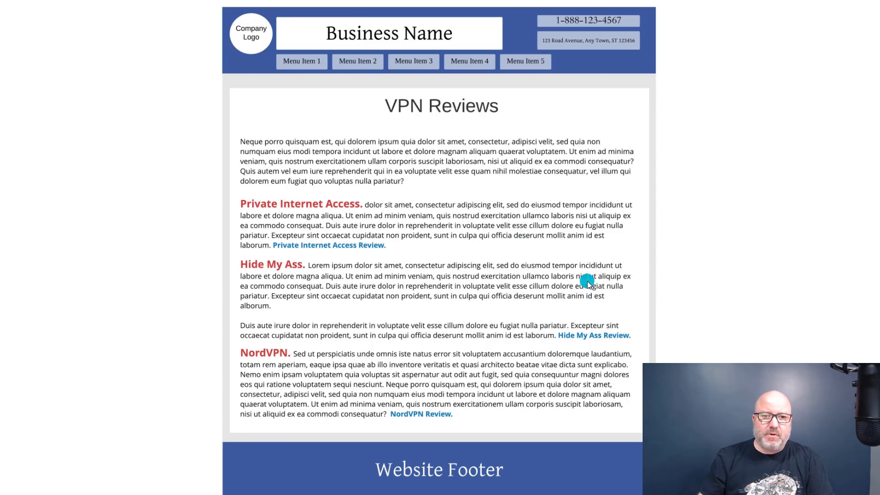
mouse_move(588, 285)
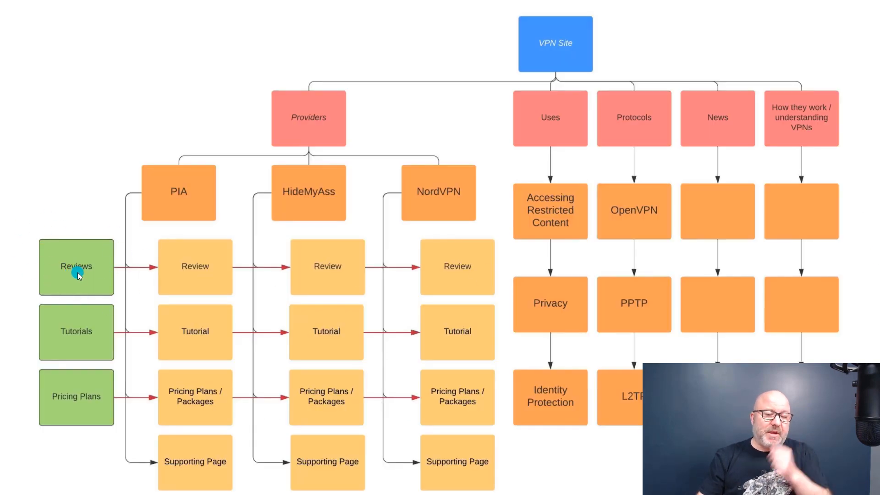
mouse_move(79, 277)
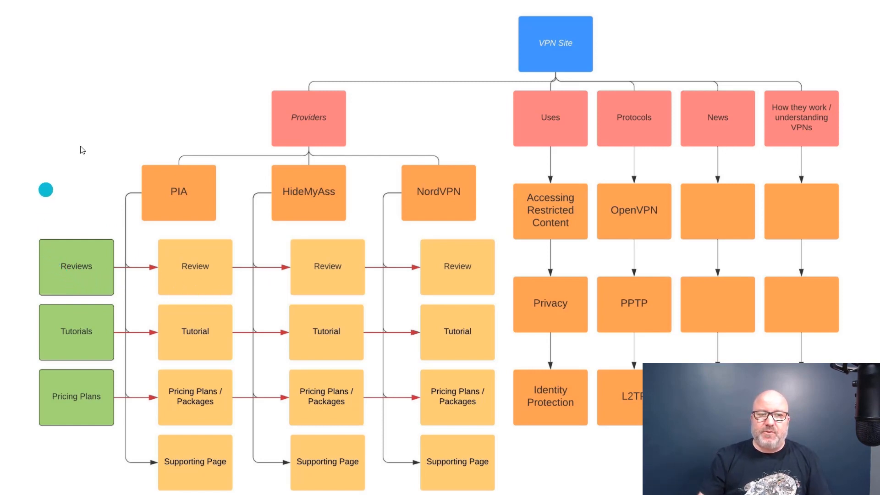
mouse_move(444, 117)
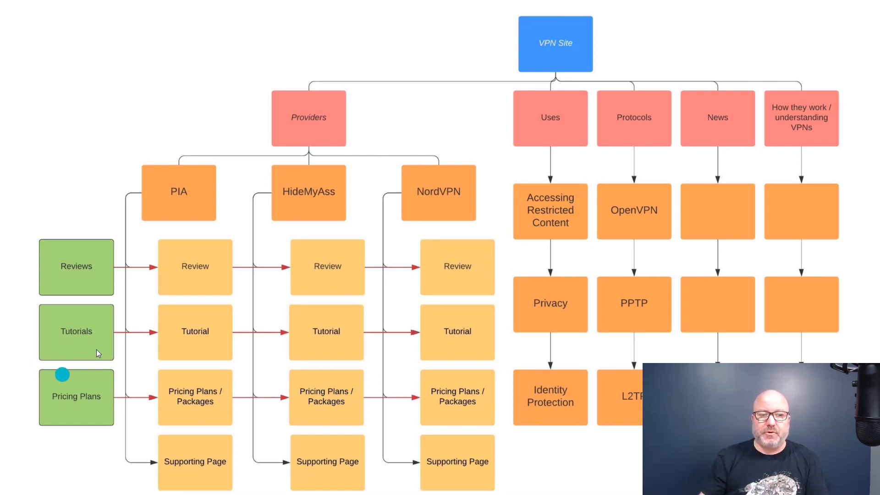
mouse_move(70, 269)
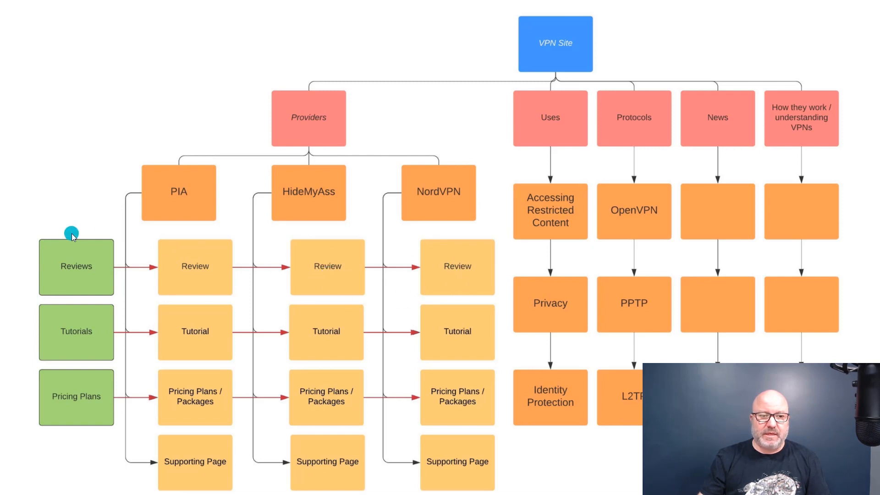
mouse_move(126, 101)
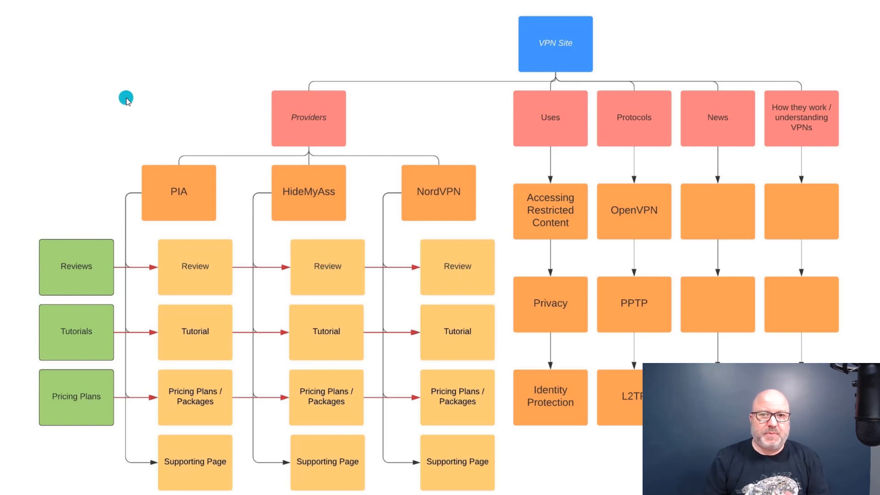